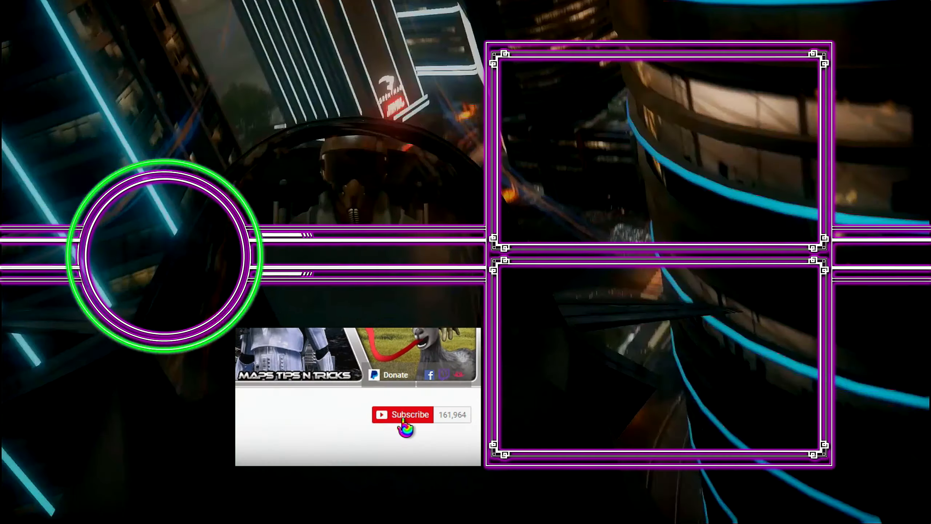
- Let the end screen play through the logo reveal and Subscribe button animation
left_click(403, 414)
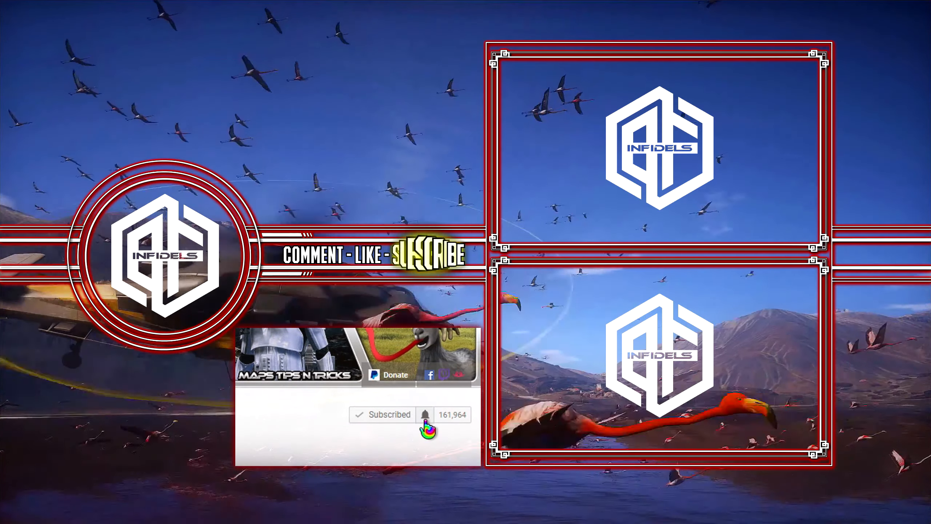